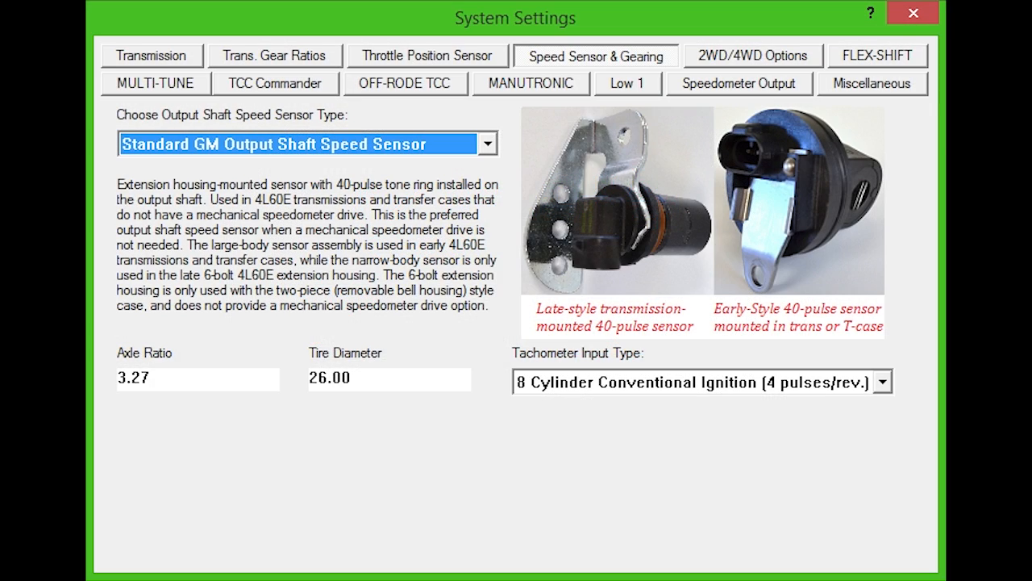
- Set the output shaft sensor to GM Gear-Driven Speedo Cable Style, drive teeth 7, driven 21
{"action": "left_click", "coordinate": [487, 144]}
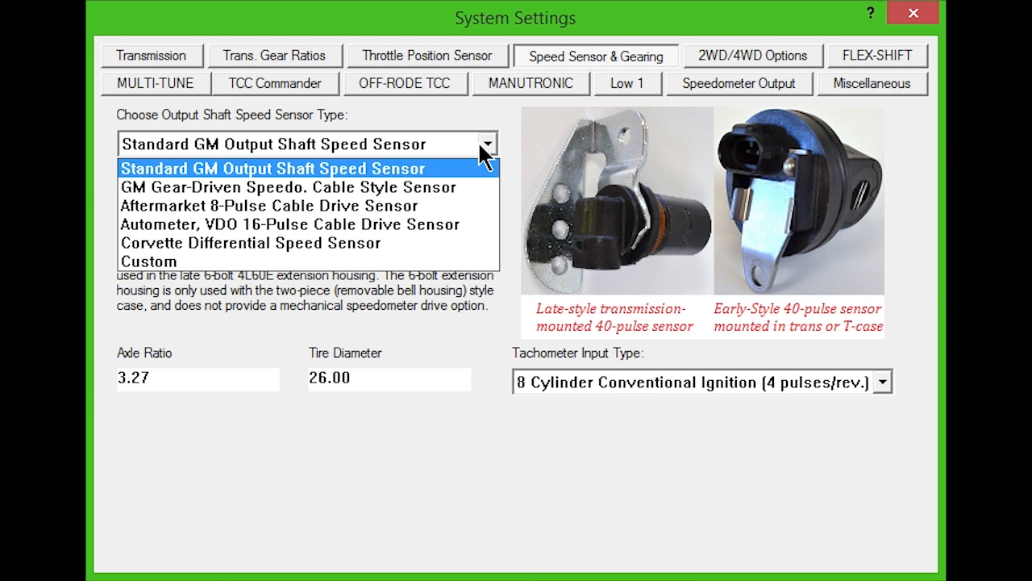
{"action": "left_click", "coordinate": [274, 167]}
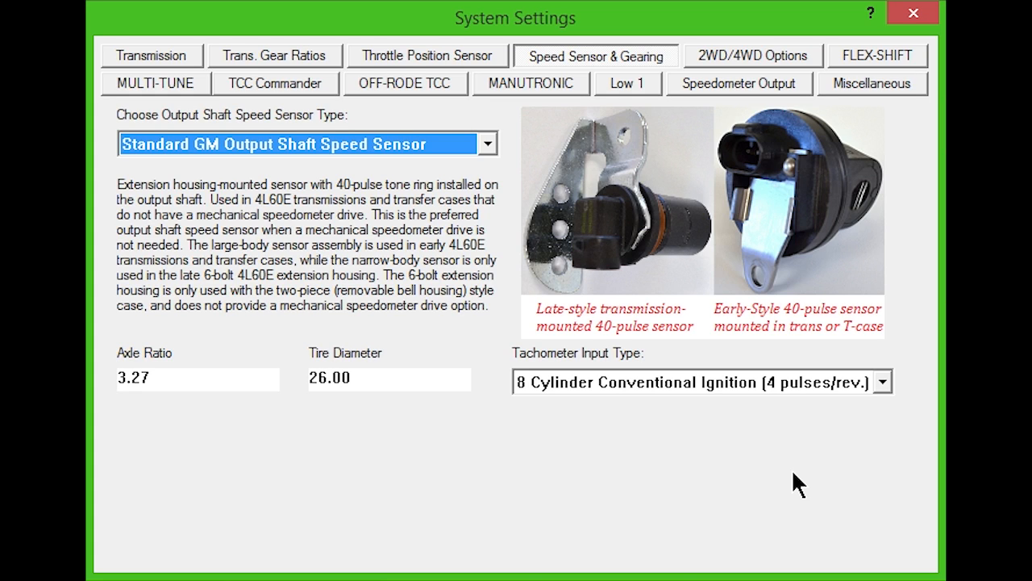
{"action": "mouse_move", "coordinate": [795, 518]}
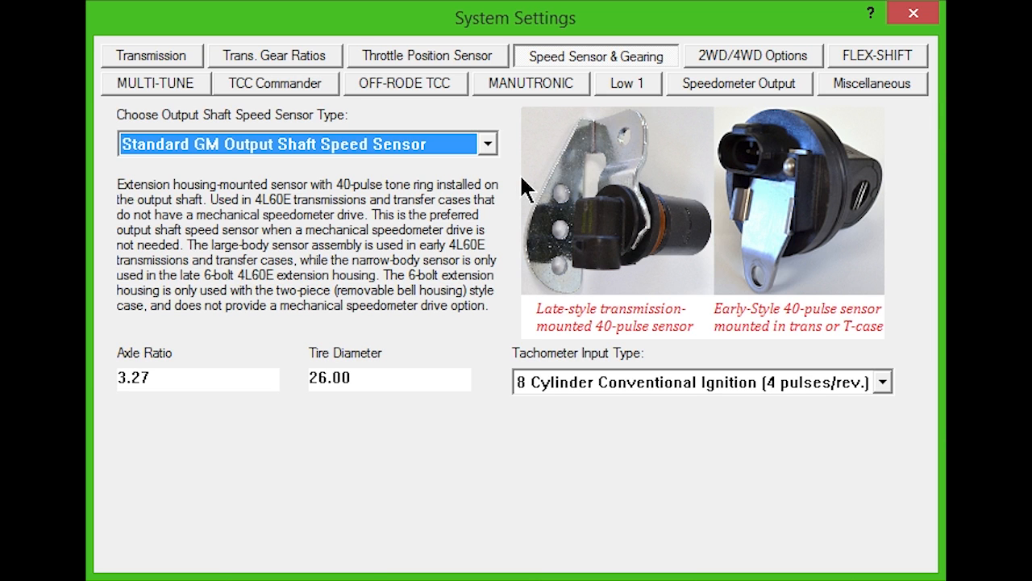
{"action": "left_click", "coordinate": [486, 143]}
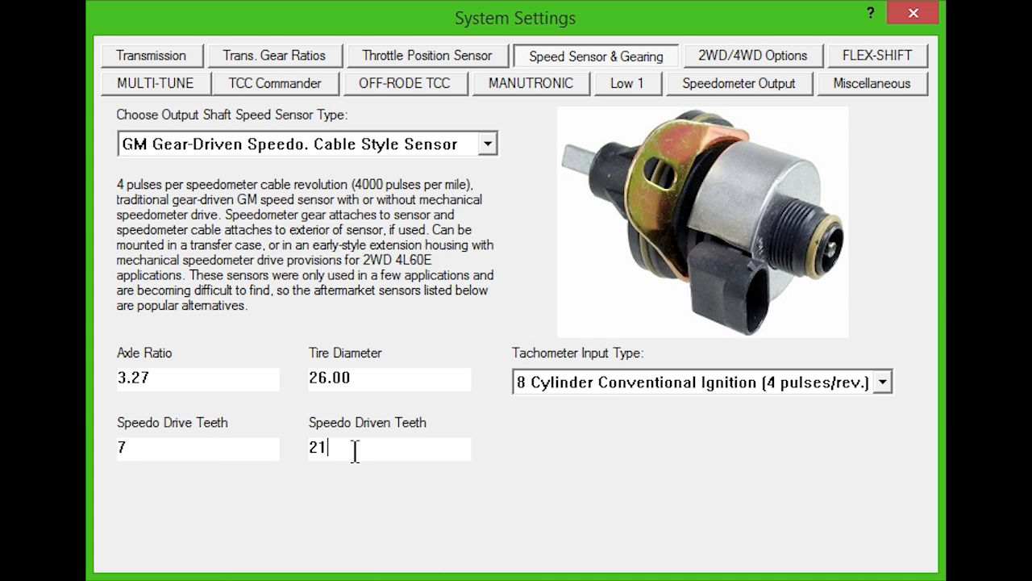
{"action": "mouse_move", "coordinate": [507, 477]}
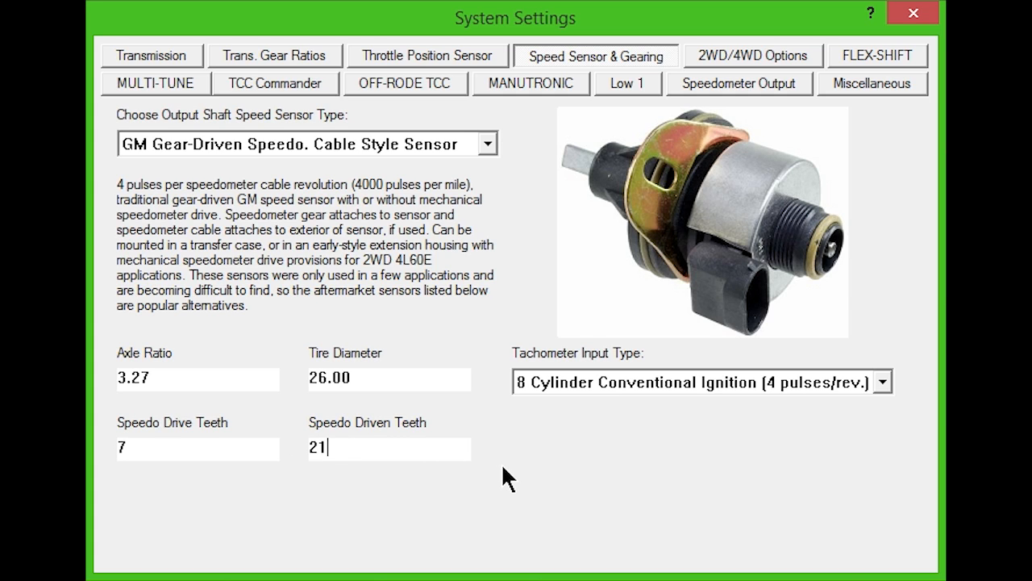
{"action": "mouse_move", "coordinate": [528, 481]}
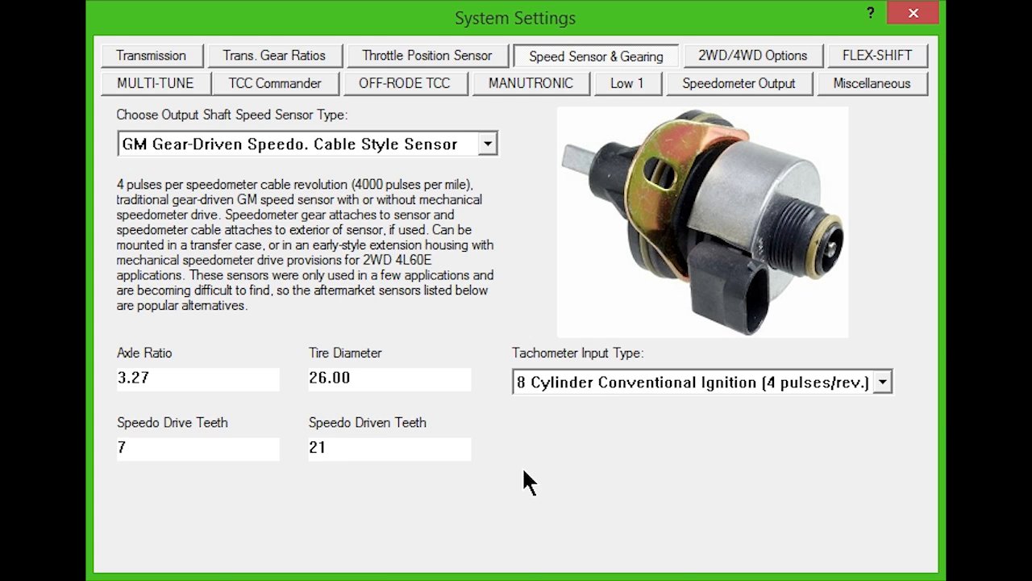
{"action": "mouse_move", "coordinate": [465, 257]}
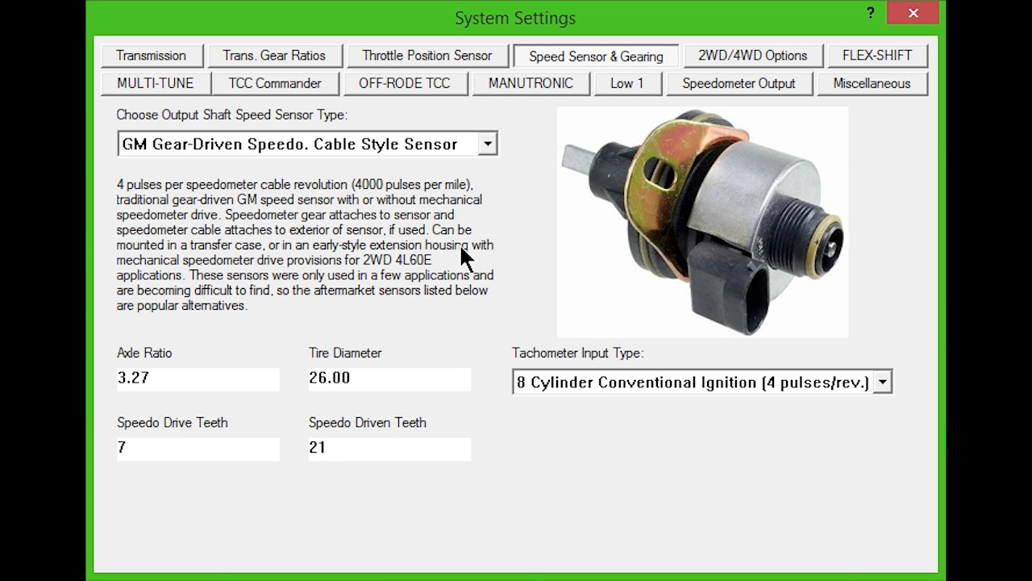
- Switch the sensor type to Aftermarket 8-Pulse Cable Drive Sensor, keeping 7 and 21 teeth
{"action": "left_click", "coordinate": [487, 143]}
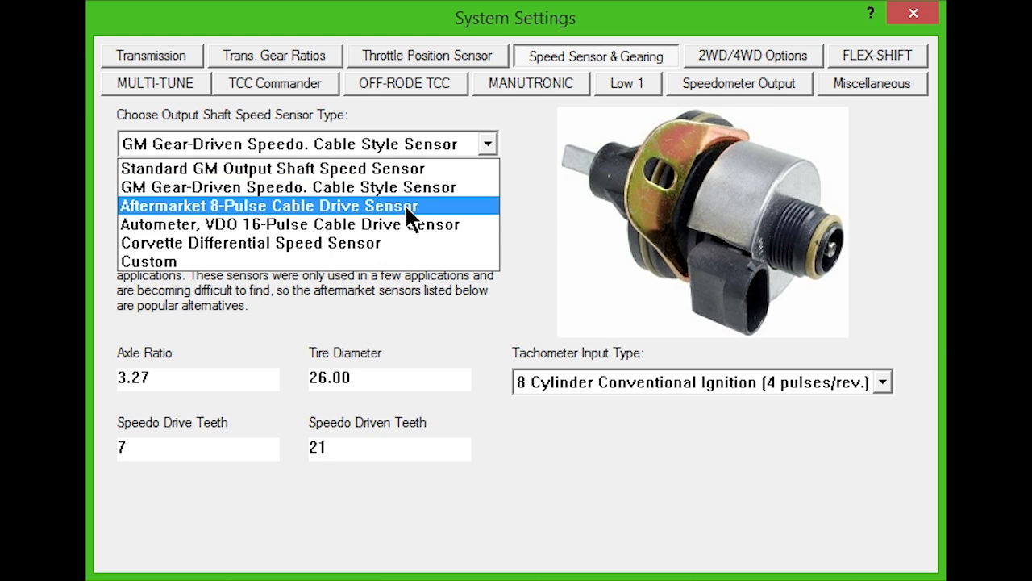
{"action": "left_click", "coordinate": [270, 205]}
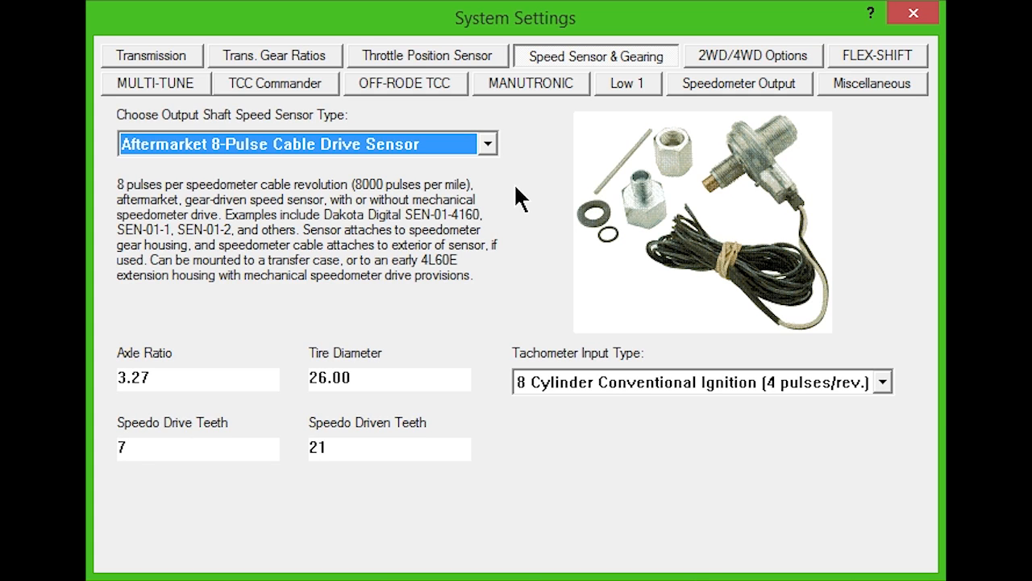
{"action": "left_click", "coordinate": [197, 449]}
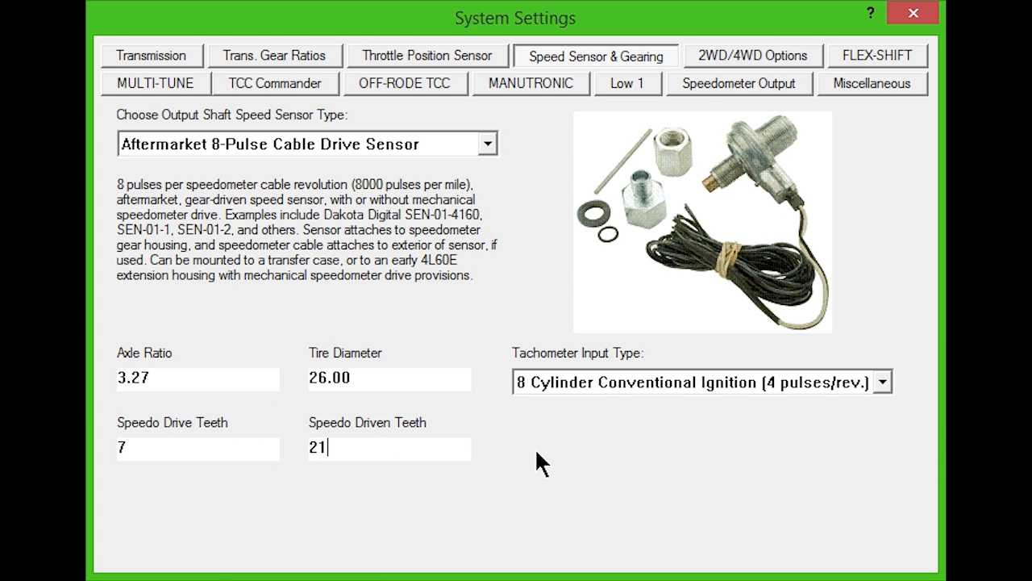
{"action": "mouse_move", "coordinate": [496, 160]}
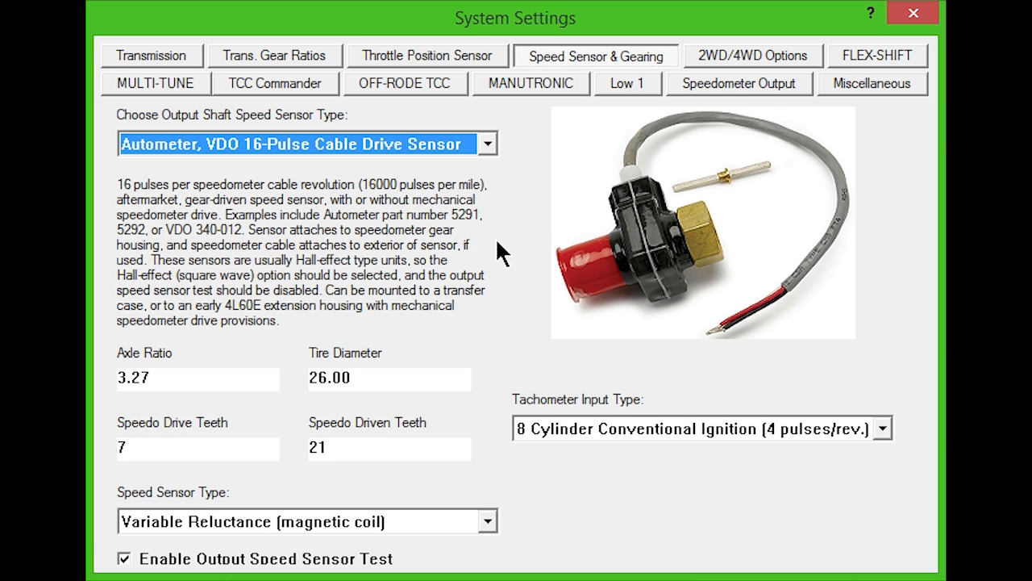
{"action": "mouse_move", "coordinate": [515, 248]}
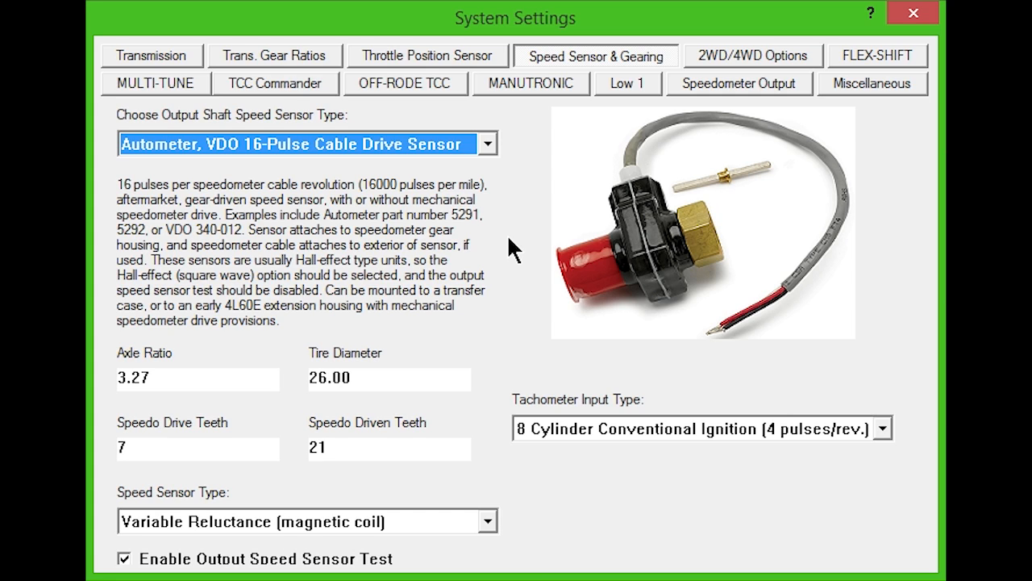
{"action": "mouse_move", "coordinate": [214, 575]}
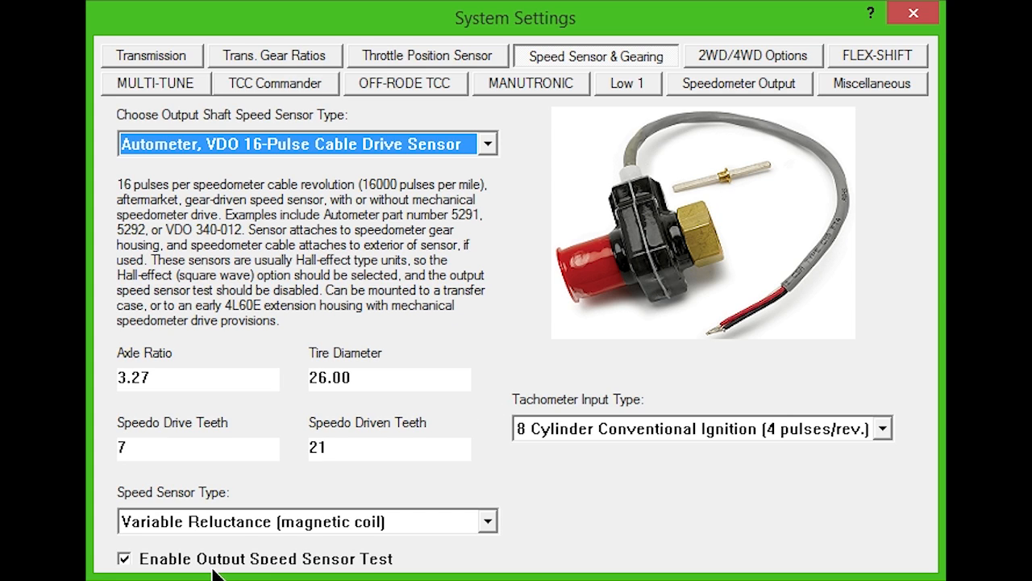
- Set the speed sensor signal type to Hall Effect or Electronic Module (square wave)
{"action": "left_click", "coordinate": [486, 521]}
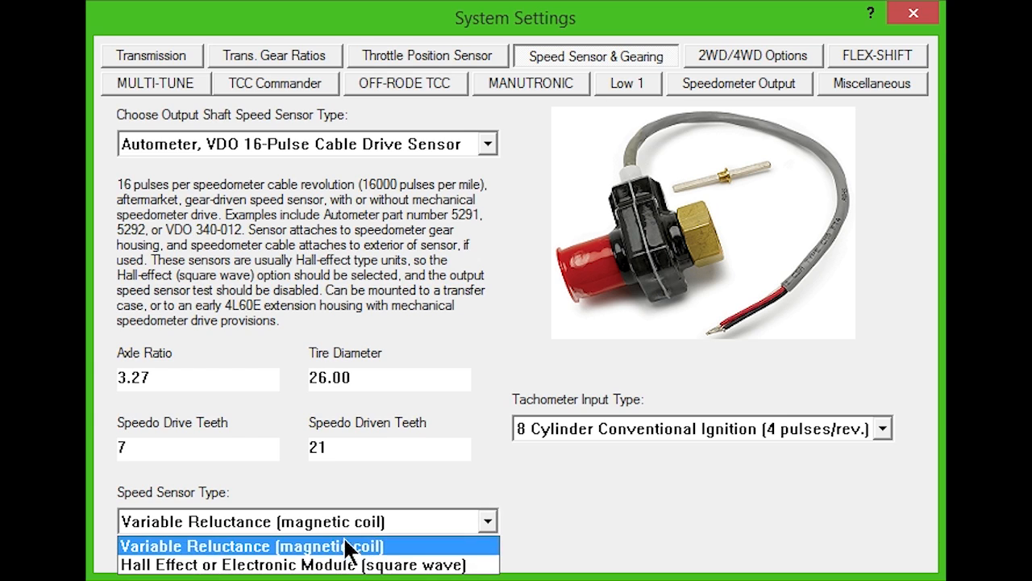
{"action": "left_click", "coordinate": [293, 564]}
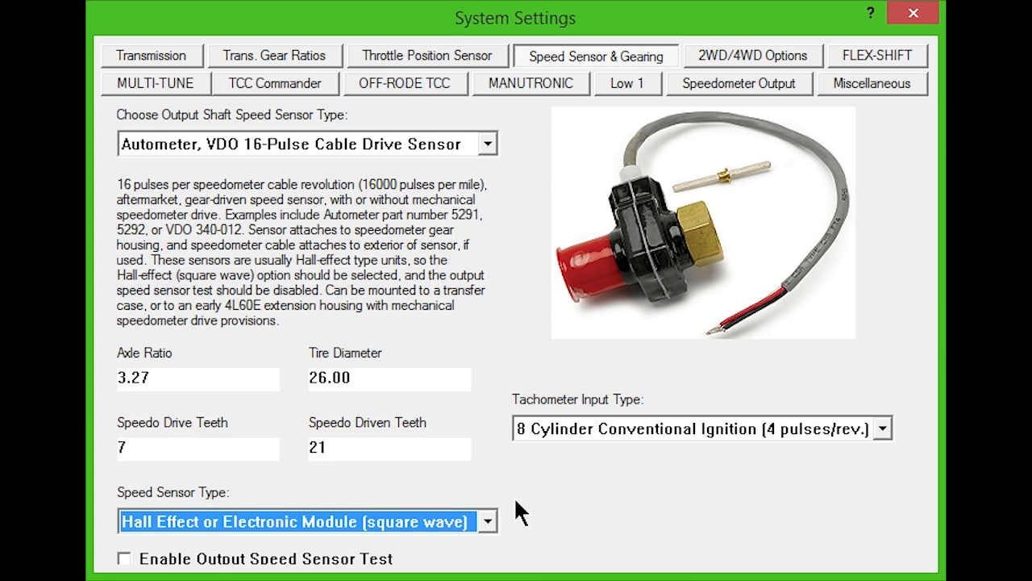
{"action": "mouse_move", "coordinate": [463, 506]}
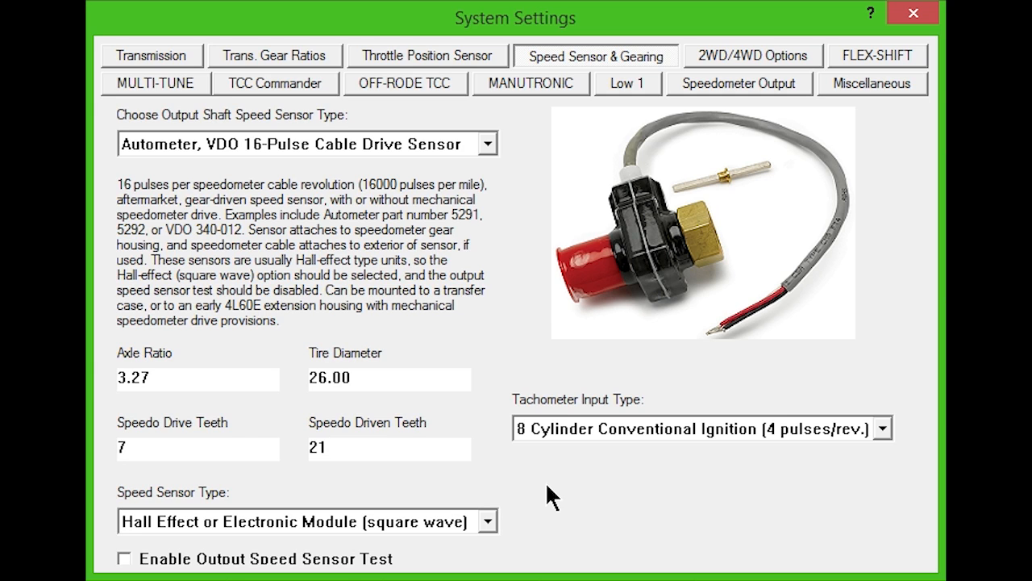
- Switch to Corvette Differential Speed Sensor, keeping 3.27 axle ratio and 26.00 tire diameter
{"action": "left_click", "coordinate": [487, 143]}
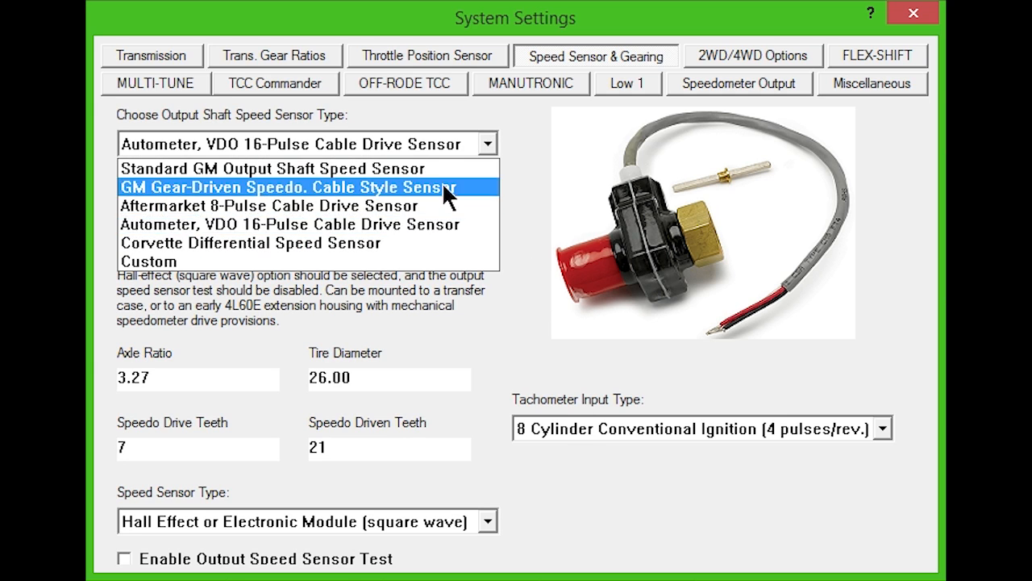
{"action": "left_click", "coordinate": [251, 243]}
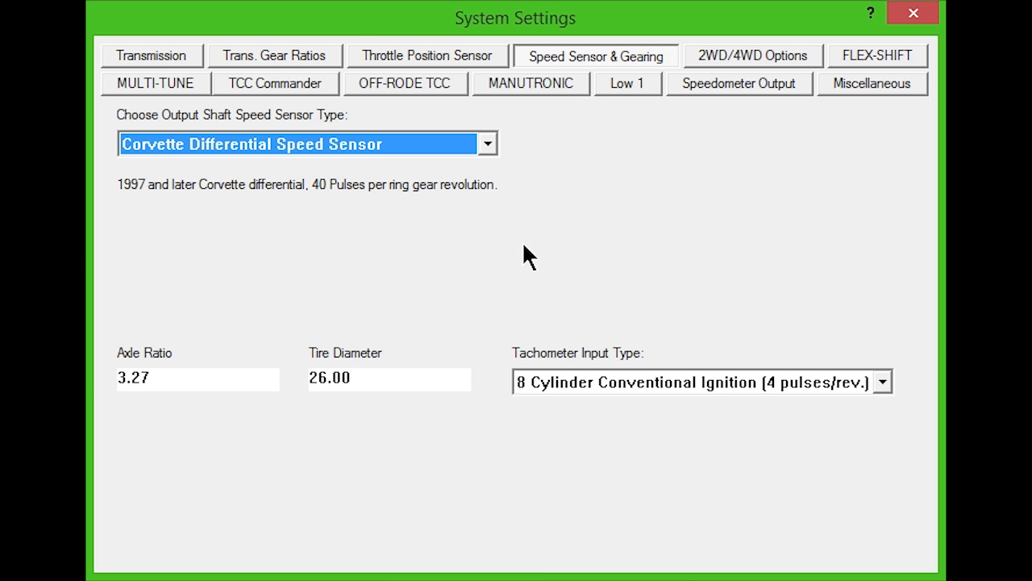
{"action": "mouse_move", "coordinate": [496, 161]}
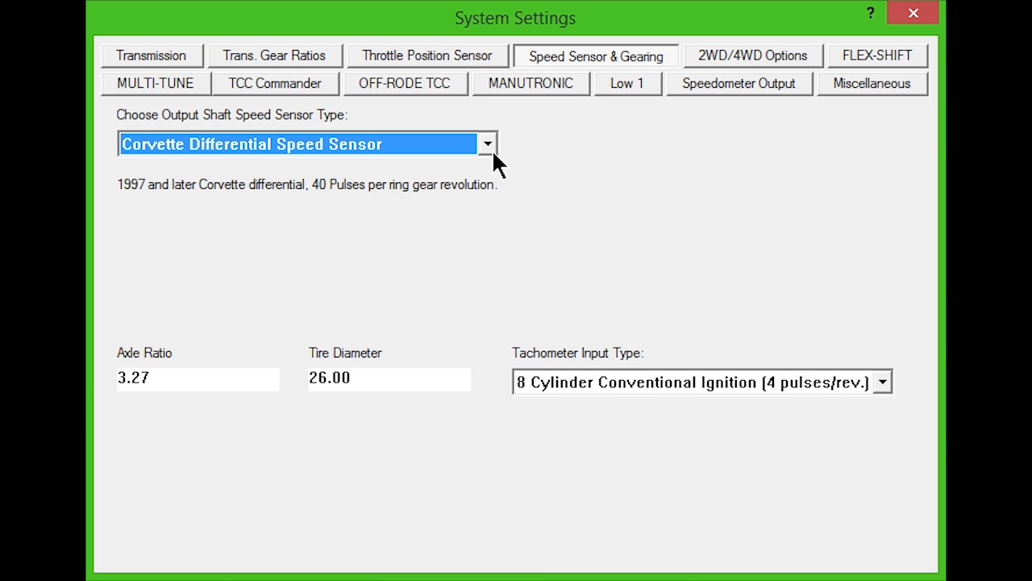
- Choose Custom sensor type (12.23 pulses, Variable Reluctance) and review tachometer input options
{"action": "left_click", "coordinate": [487, 143]}
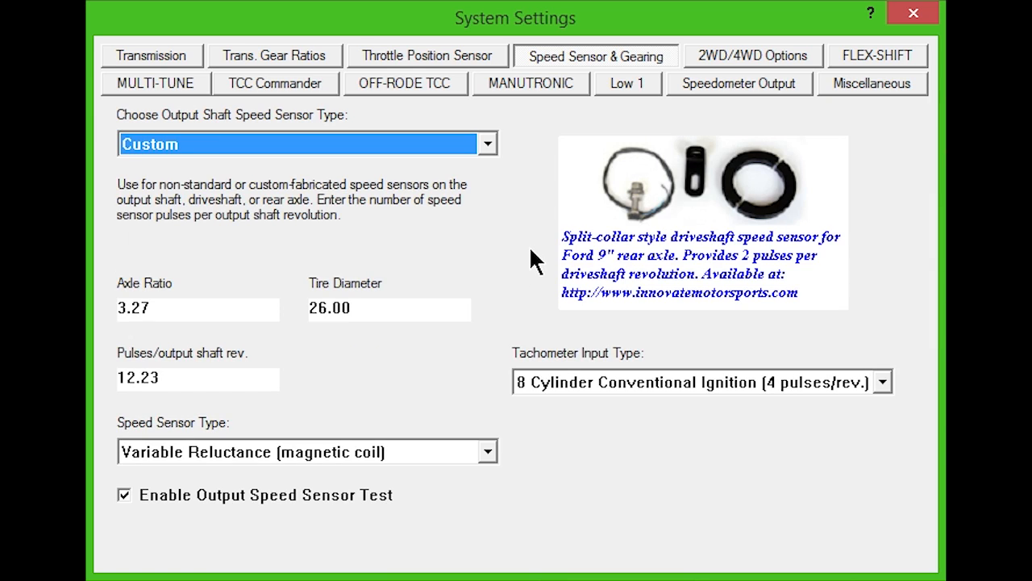
{"action": "mouse_move", "coordinate": [526, 249]}
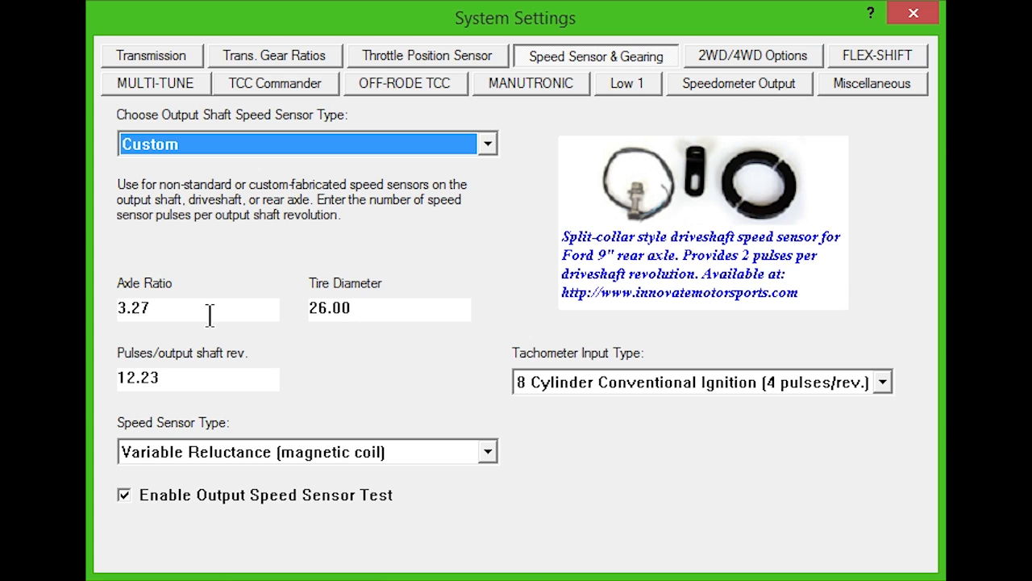
{"action": "mouse_move", "coordinate": [321, 385]}
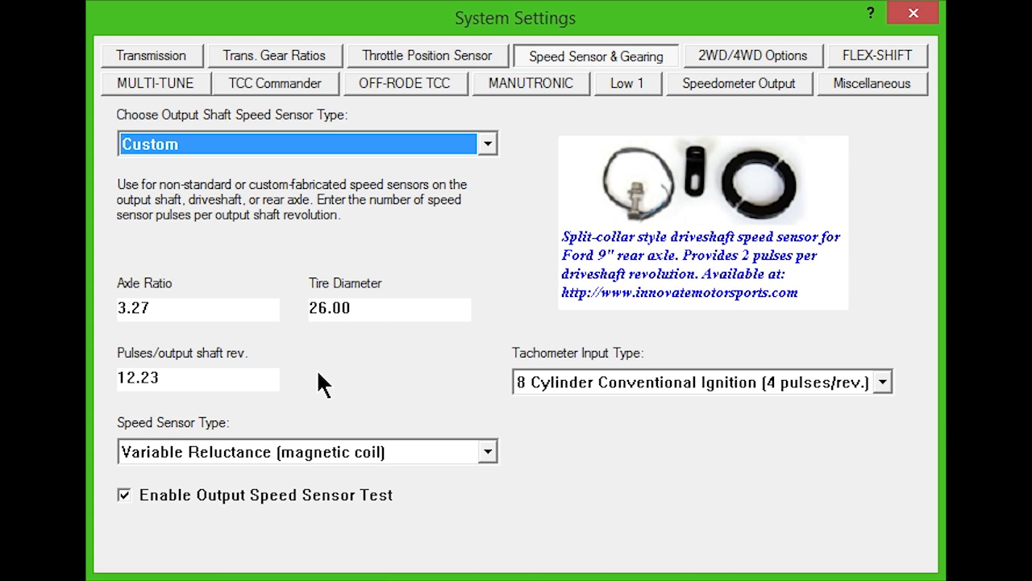
{"action": "left_click", "coordinate": [881, 381]}
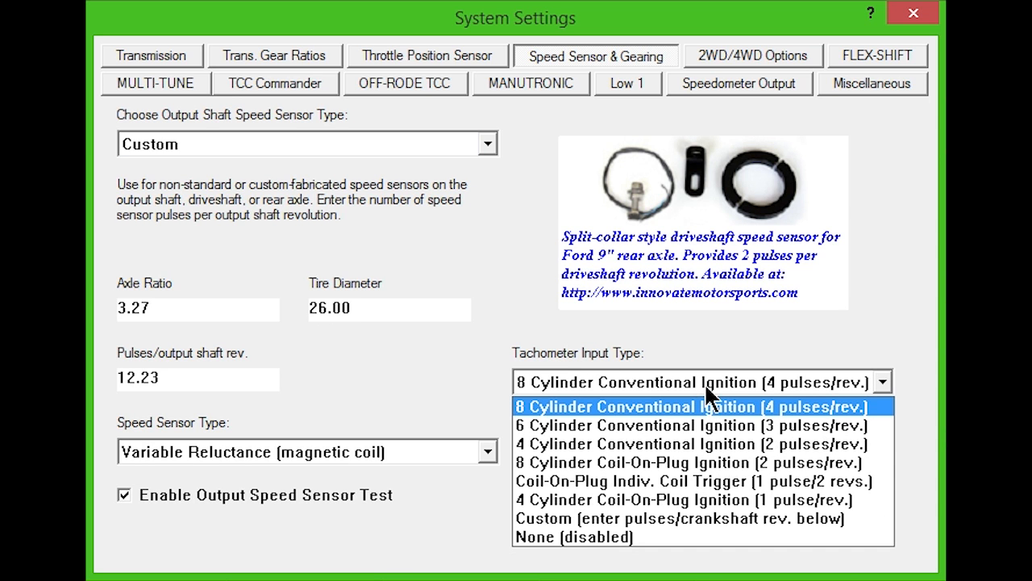